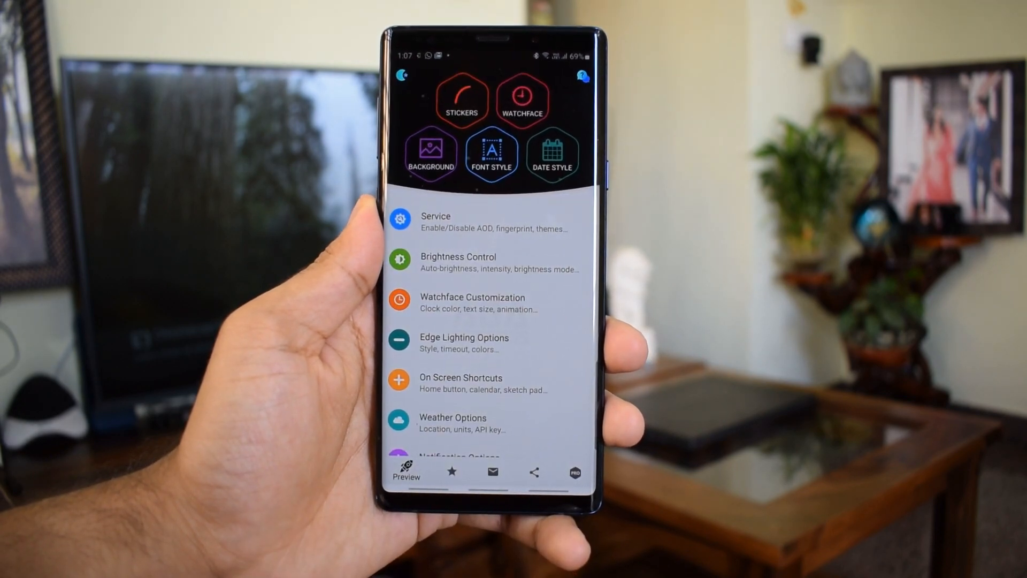
Review the Battery Saver options, return to the main list, and enter the Rules settings.
click(464, 343)
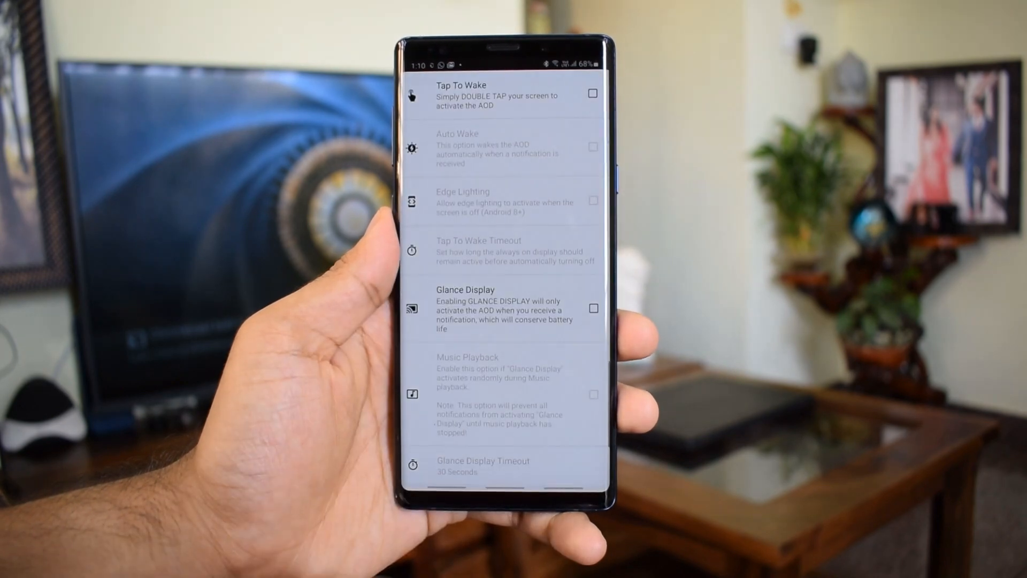
click(593, 308)
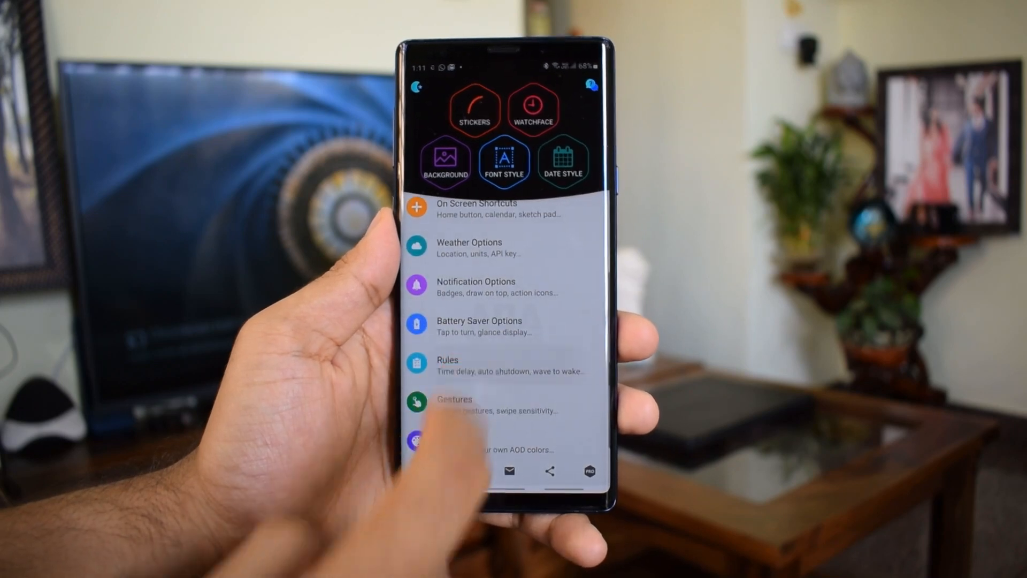
click(498, 367)
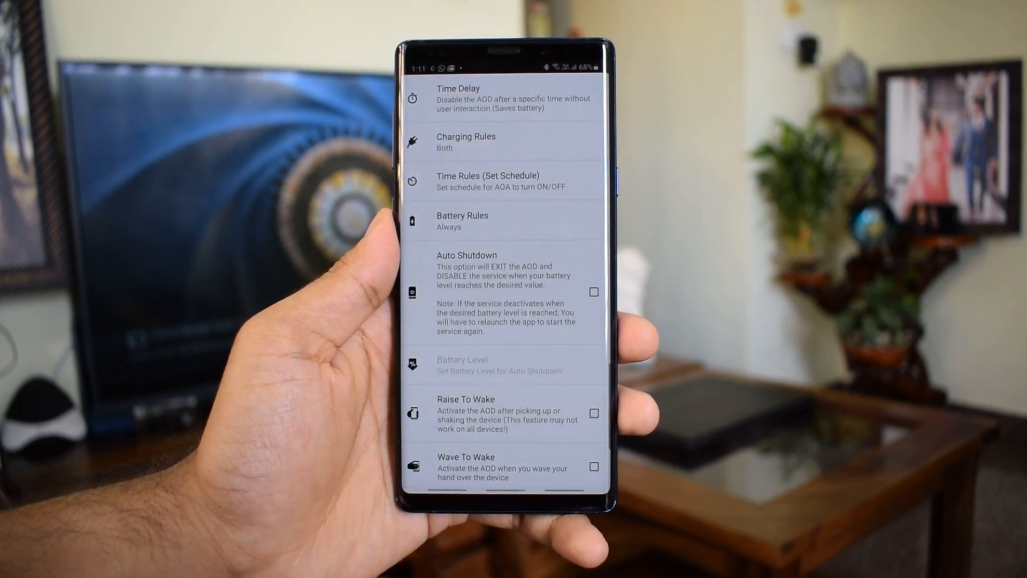
Check Time Delay and Charging Rules choices, dismissing both unchanged (Charging Rules stays Both).
click(484, 98)
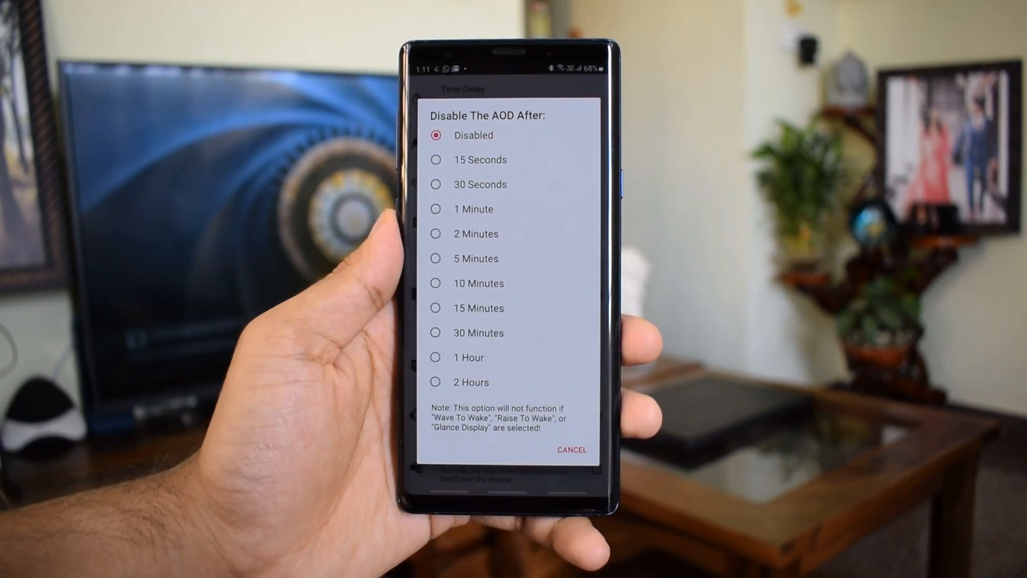
click(571, 450)
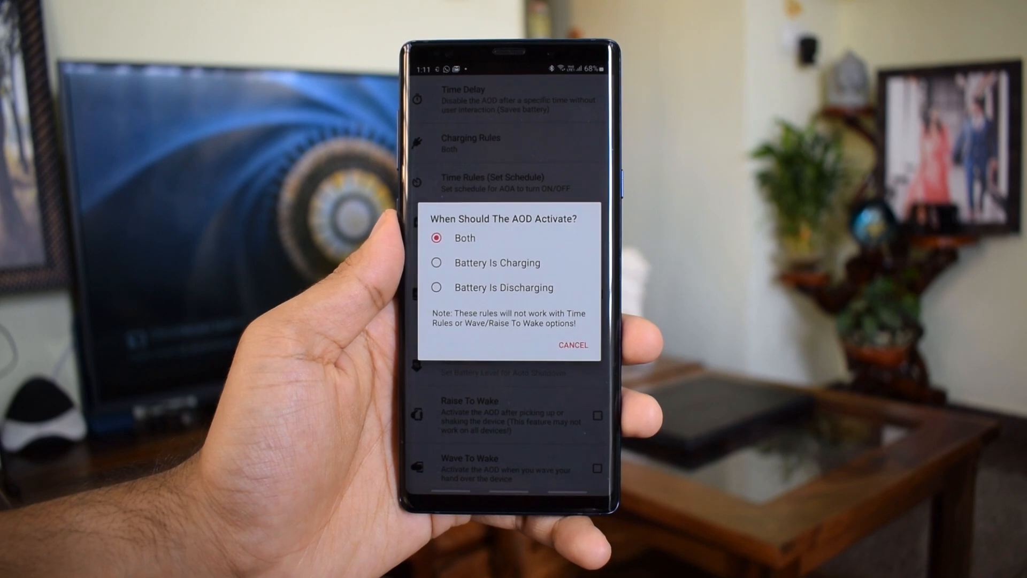
click(572, 344)
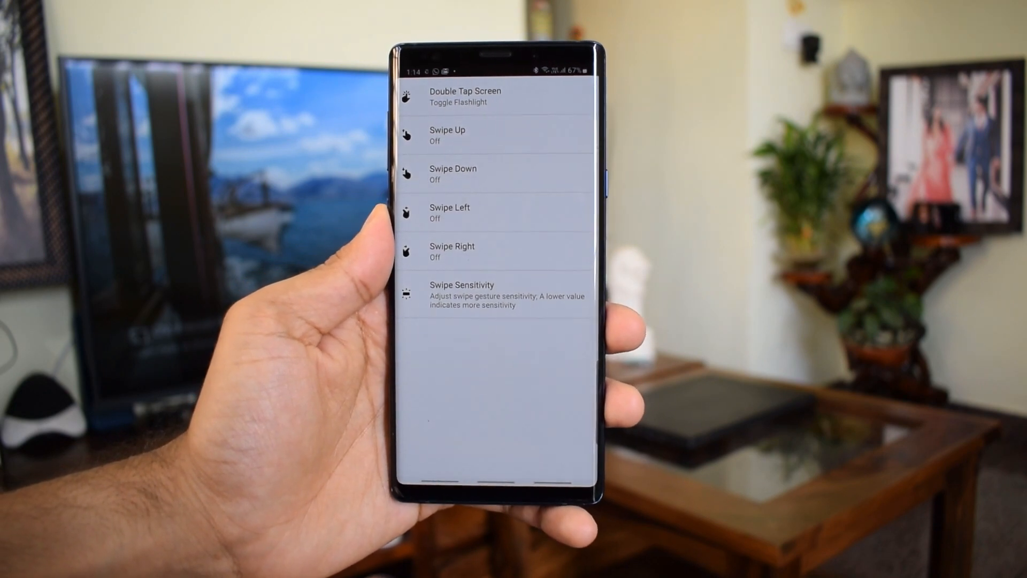
View the Double Tap Screen task choices, with Toggle Flashlight assigned.
click(466, 96)
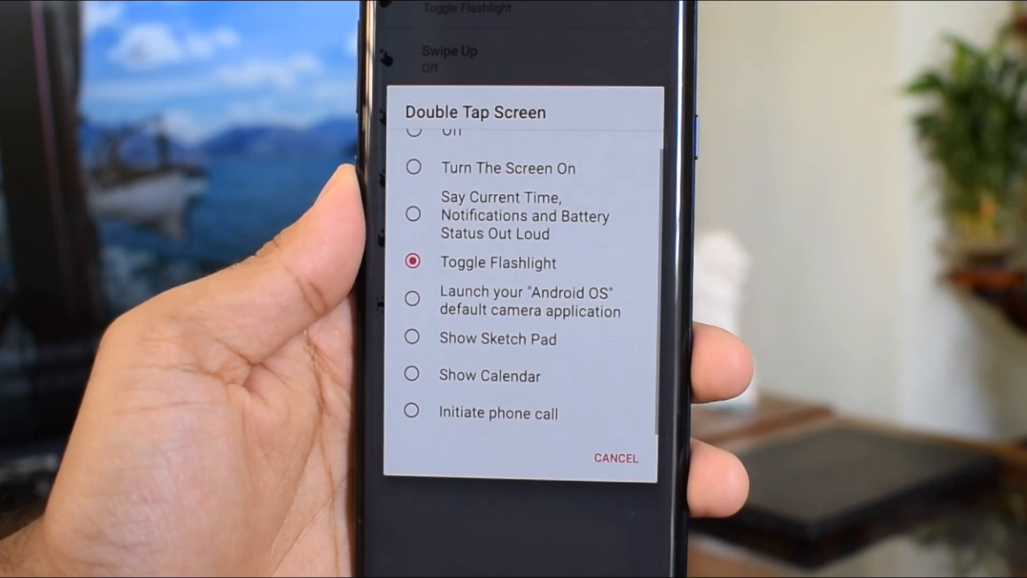